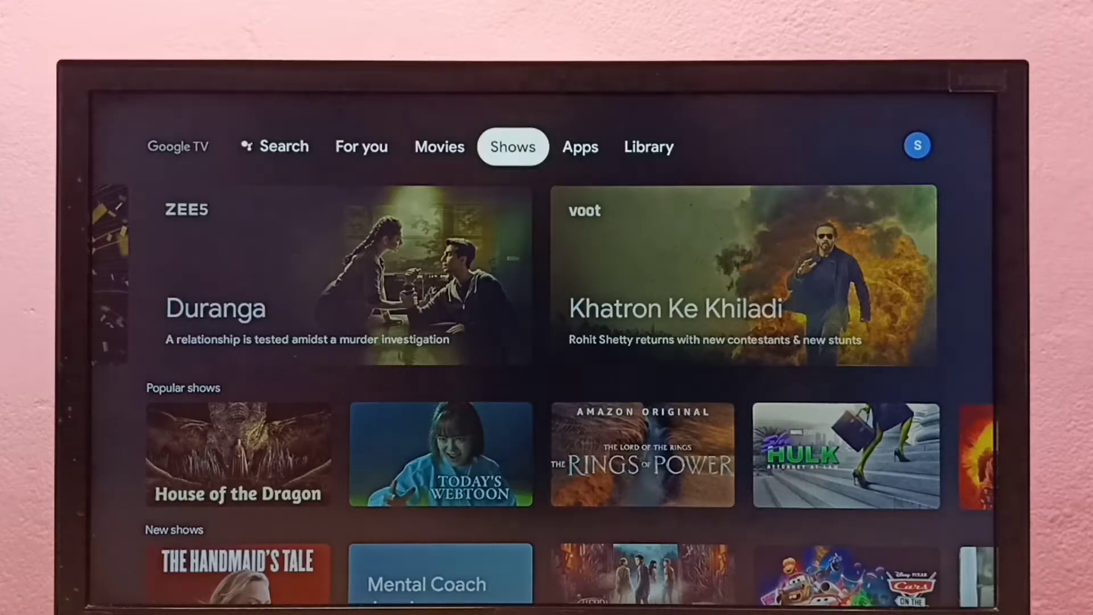
Step: Show the Apps page and move down to the Your apps row
click(580, 147)
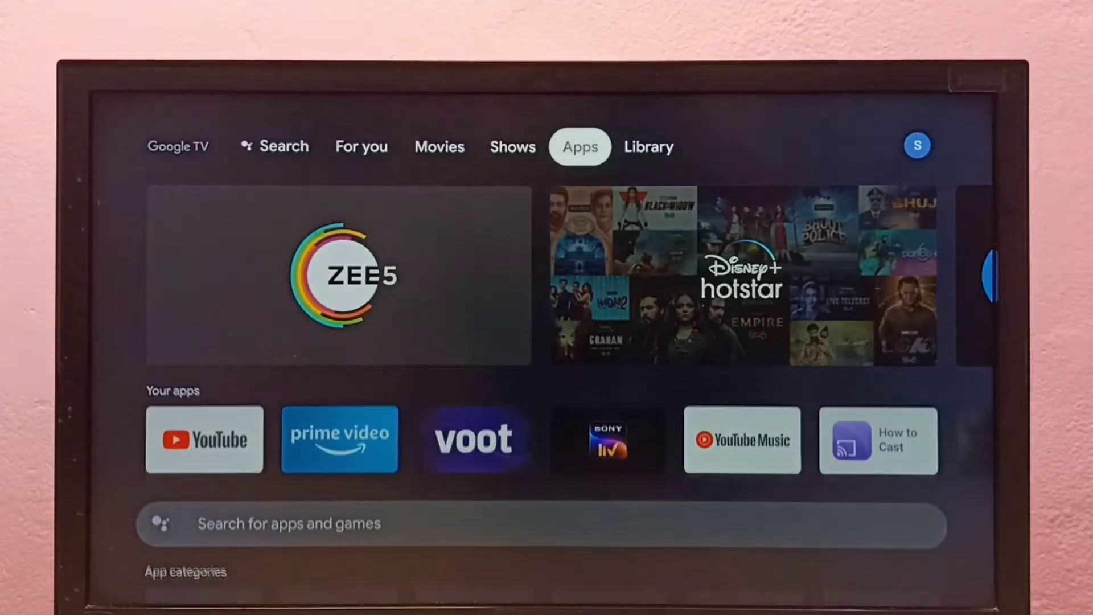
scroll(down, 3)
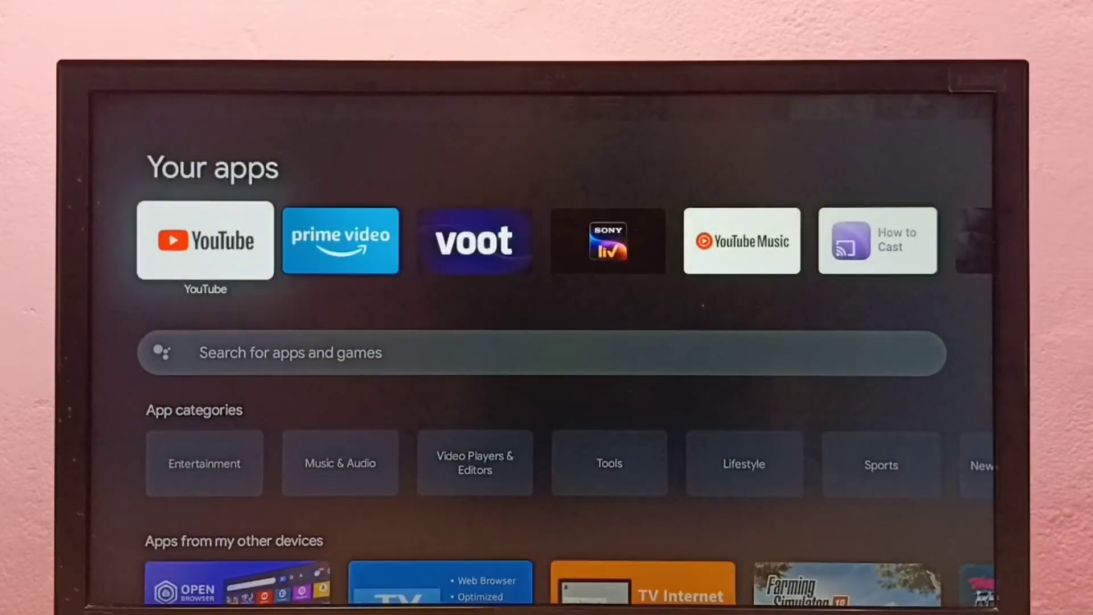
Step: Move right through Your apps to BADLAND and bring up its Move/Open/View details menu
scroll(right, 3)
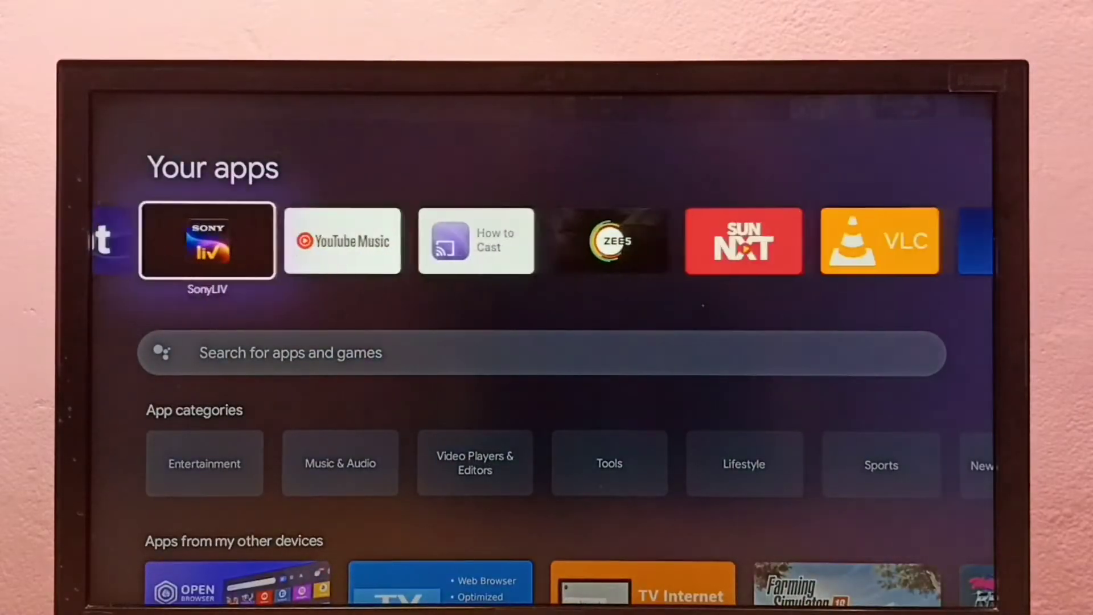
scroll(right, 3)
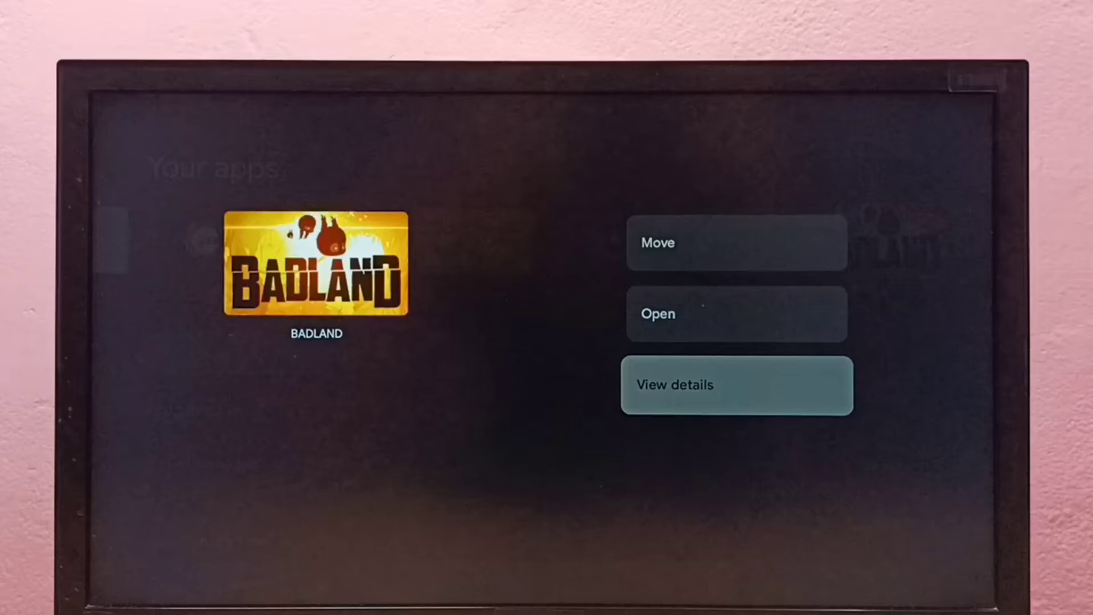
Step: Leave the BADLAND menu and show the Library page with the Watchlist
click(737, 385)
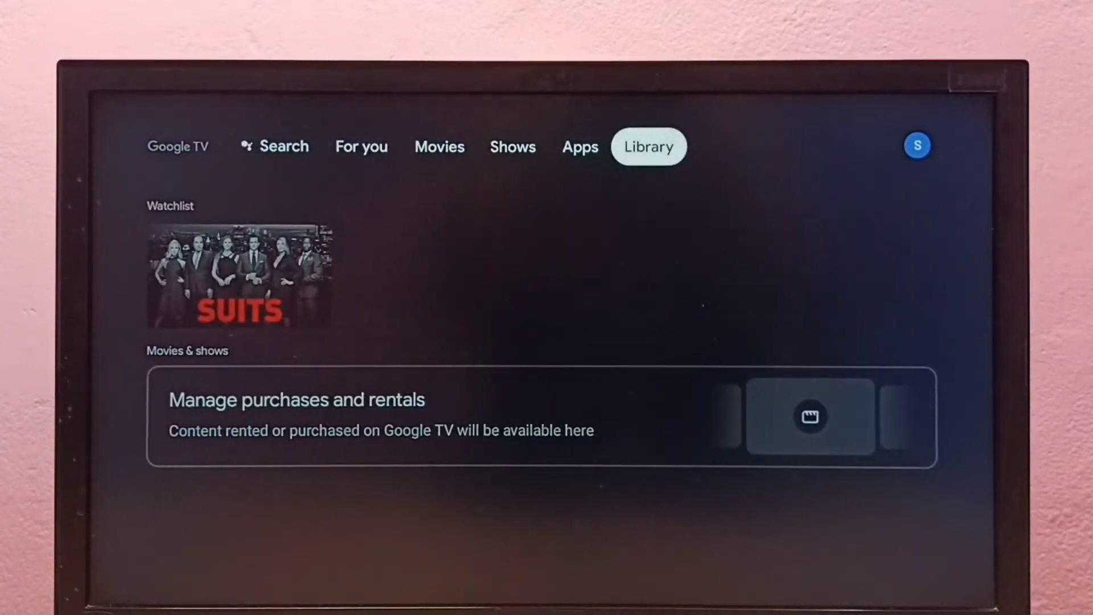
Step: Go through the profile panel into Settings > Apps > See all apps
click(917, 146)
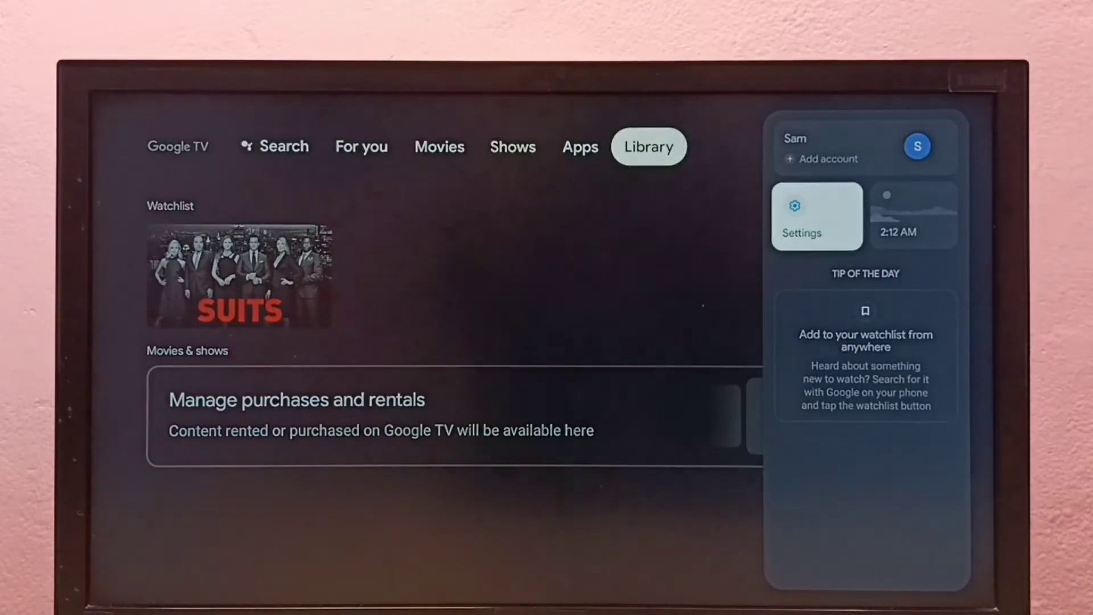
click(817, 215)
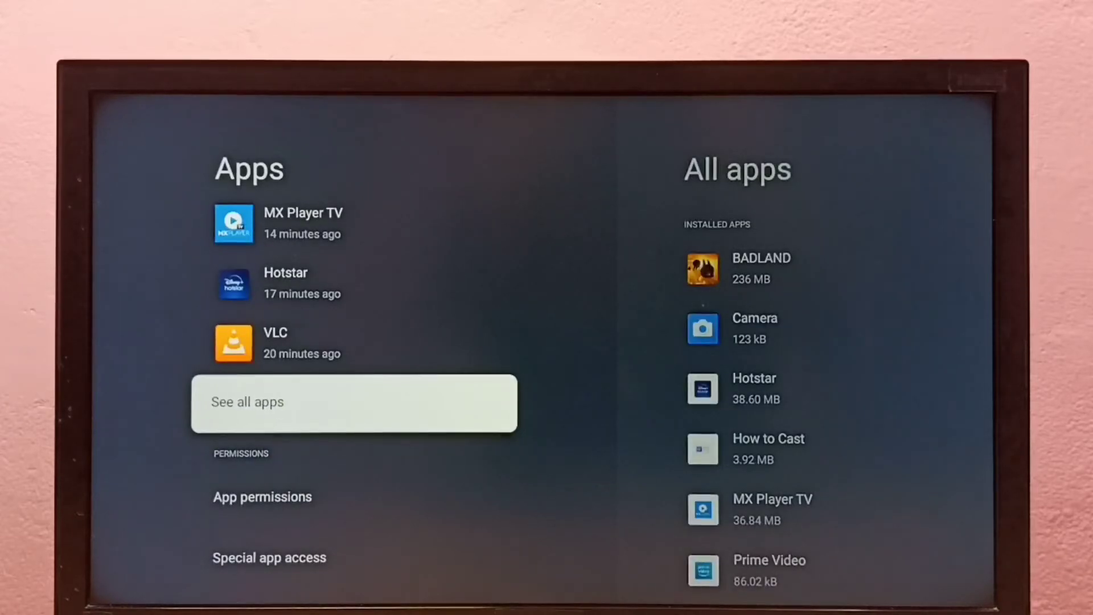
Step: Show BADLAND's app info page with its version, storage, data and cache sizes
click(354, 402)
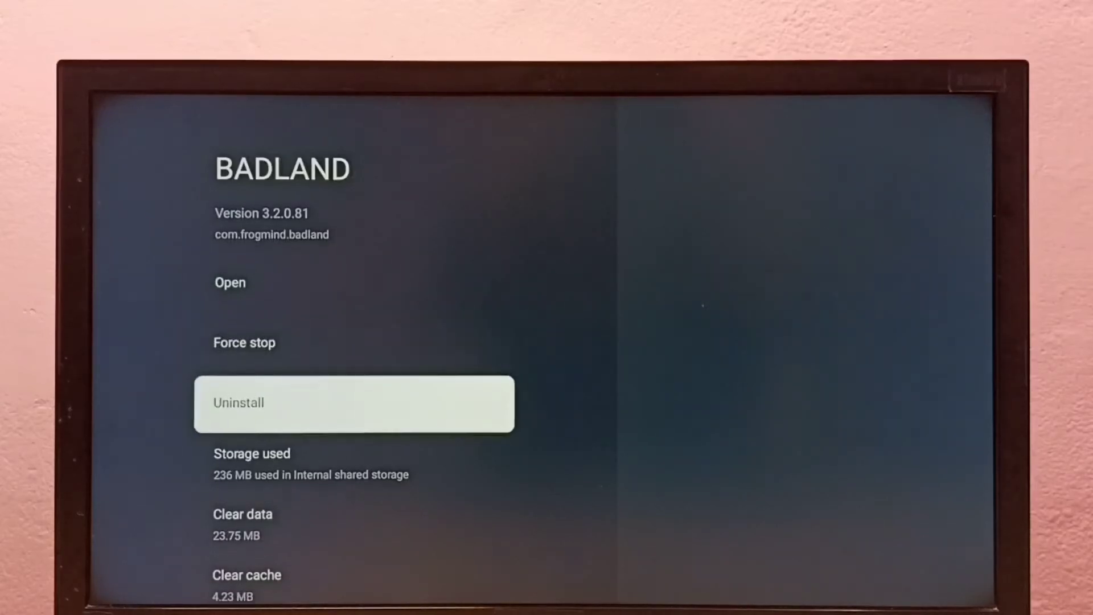
Step: Uninstall BADLAND for all users, confirming with OK, then return to the Shows page
click(353, 403)
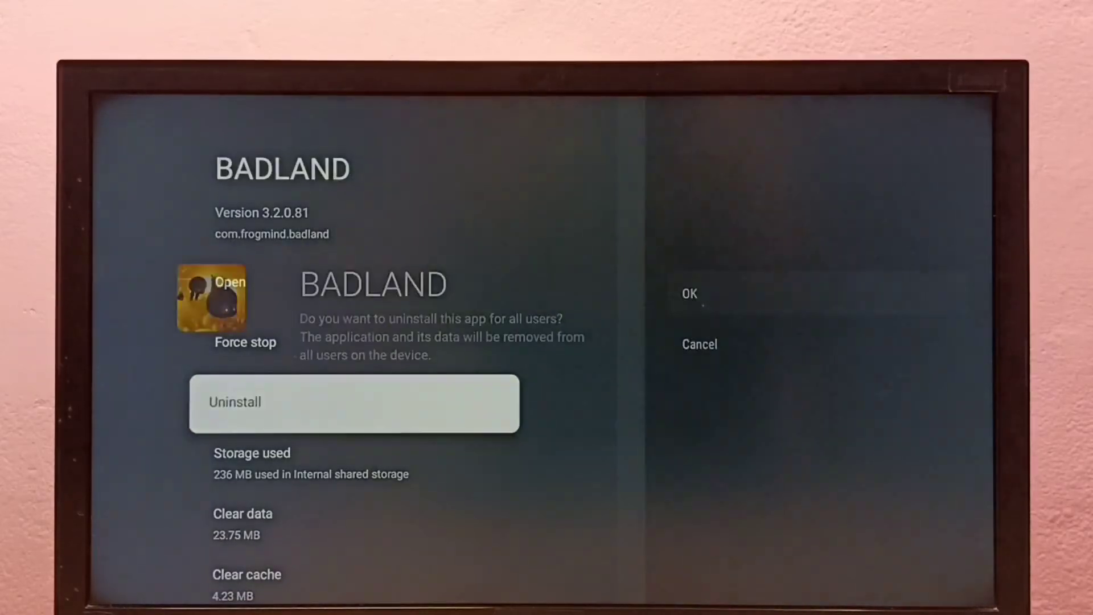
click(689, 294)
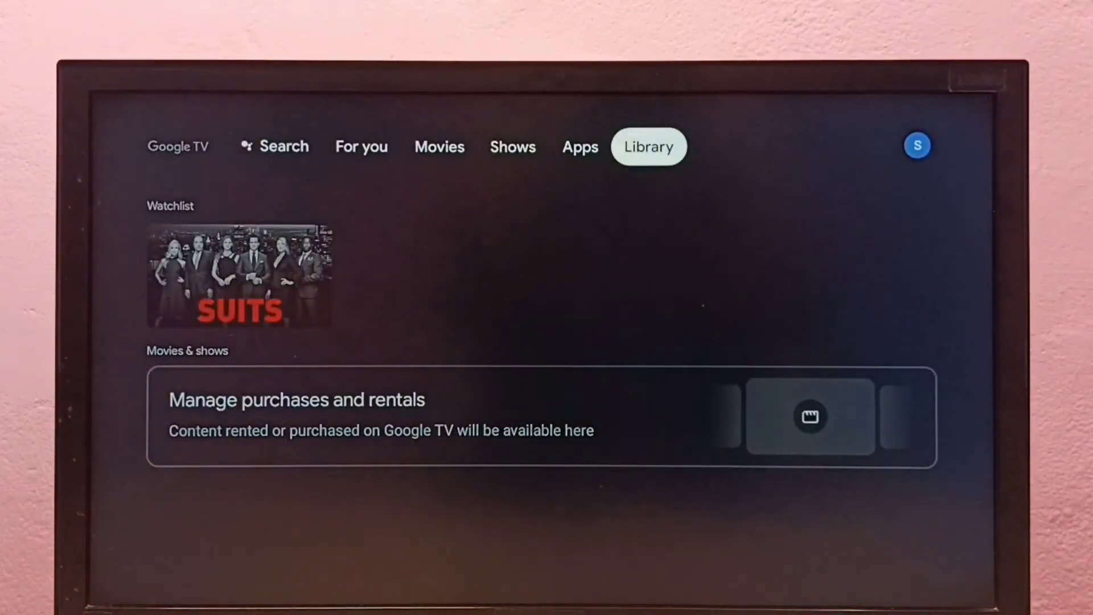
click(513, 147)
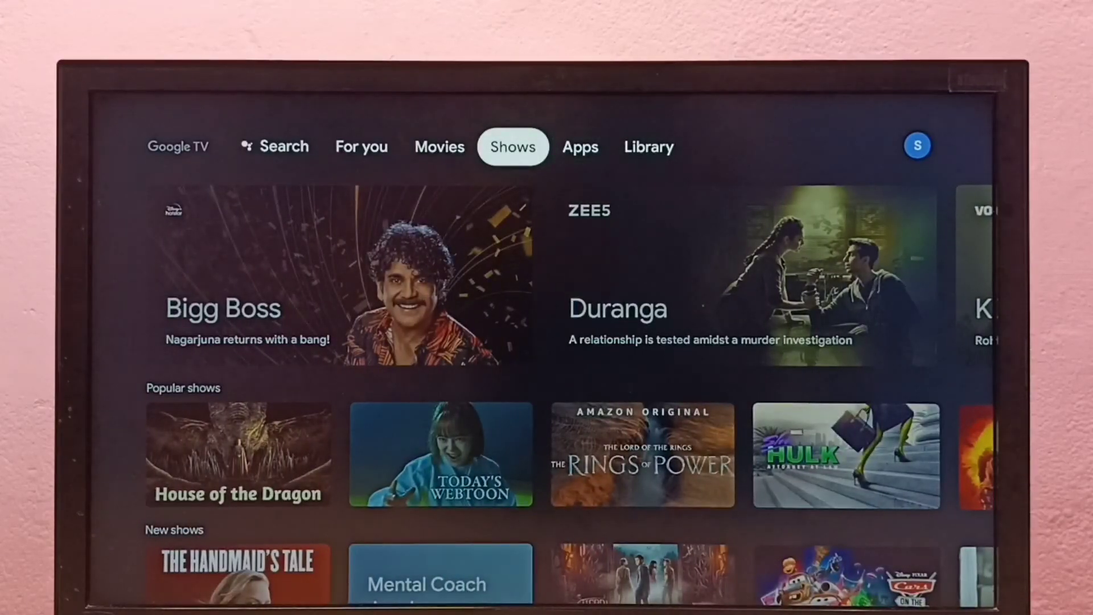